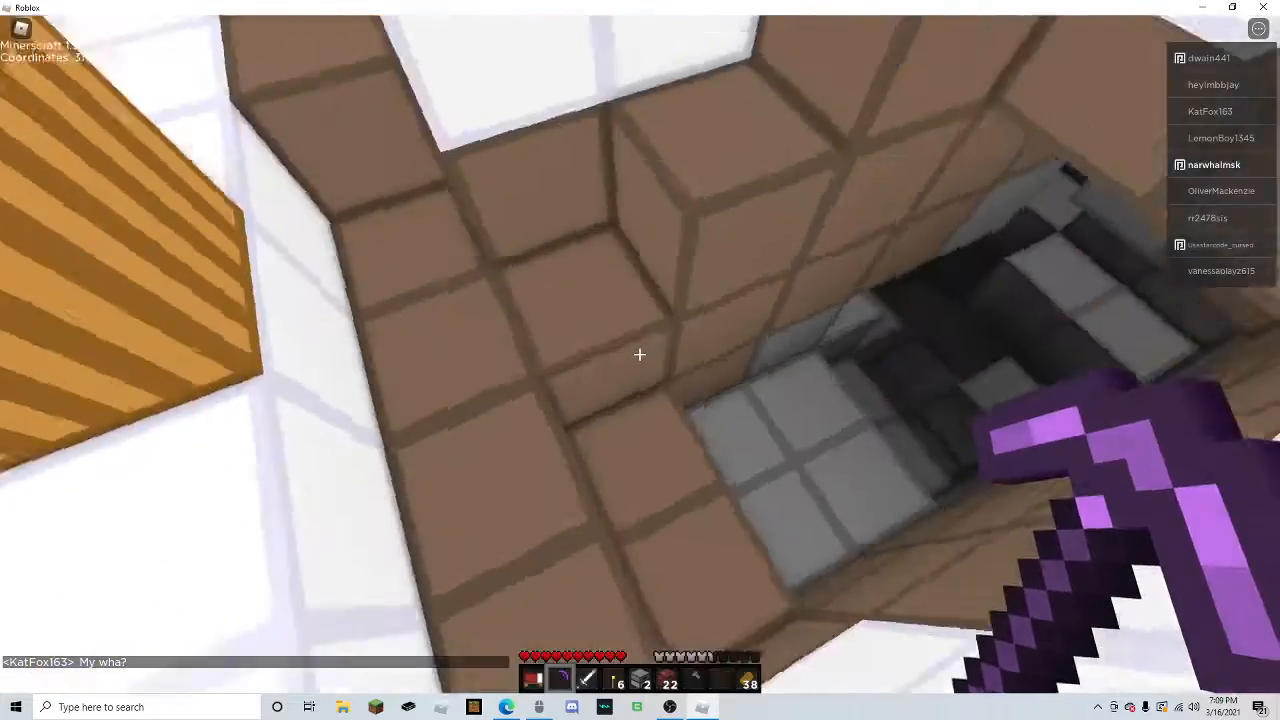
# Bring up the crafting inventory after digging through the planks to the stone
pyautogui.press('e')
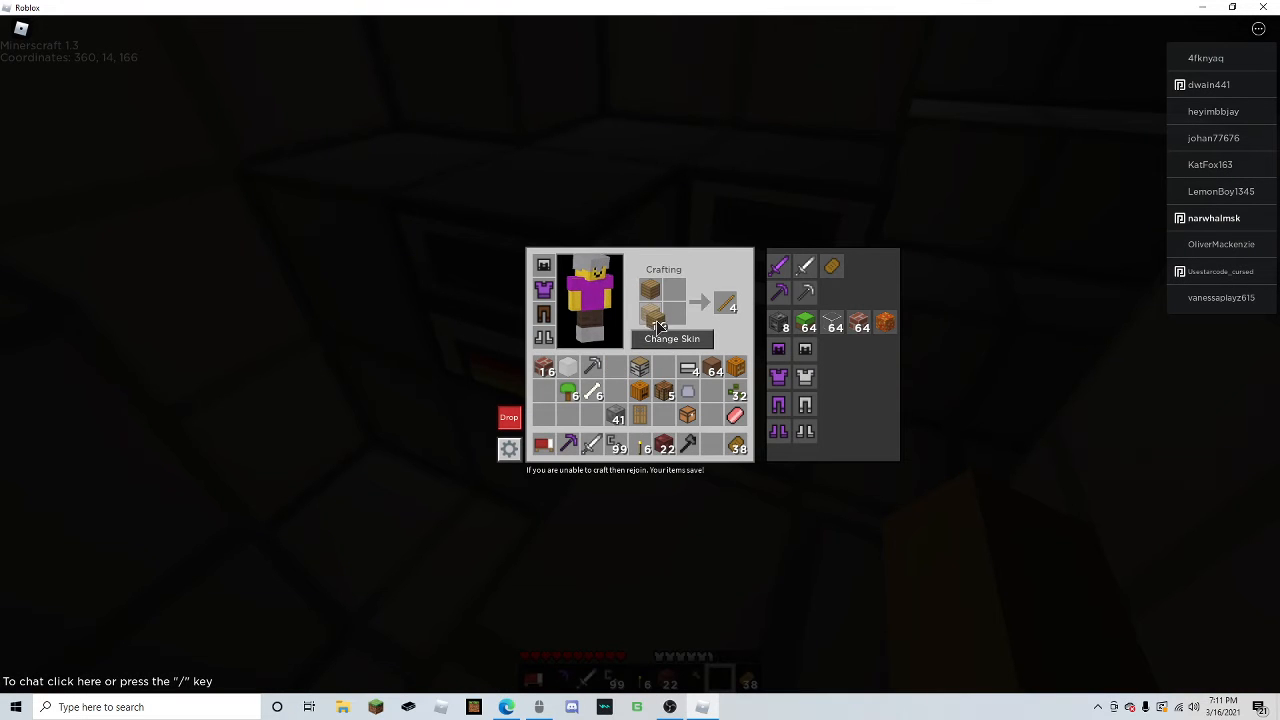
pyautogui.moveTo(652, 288)
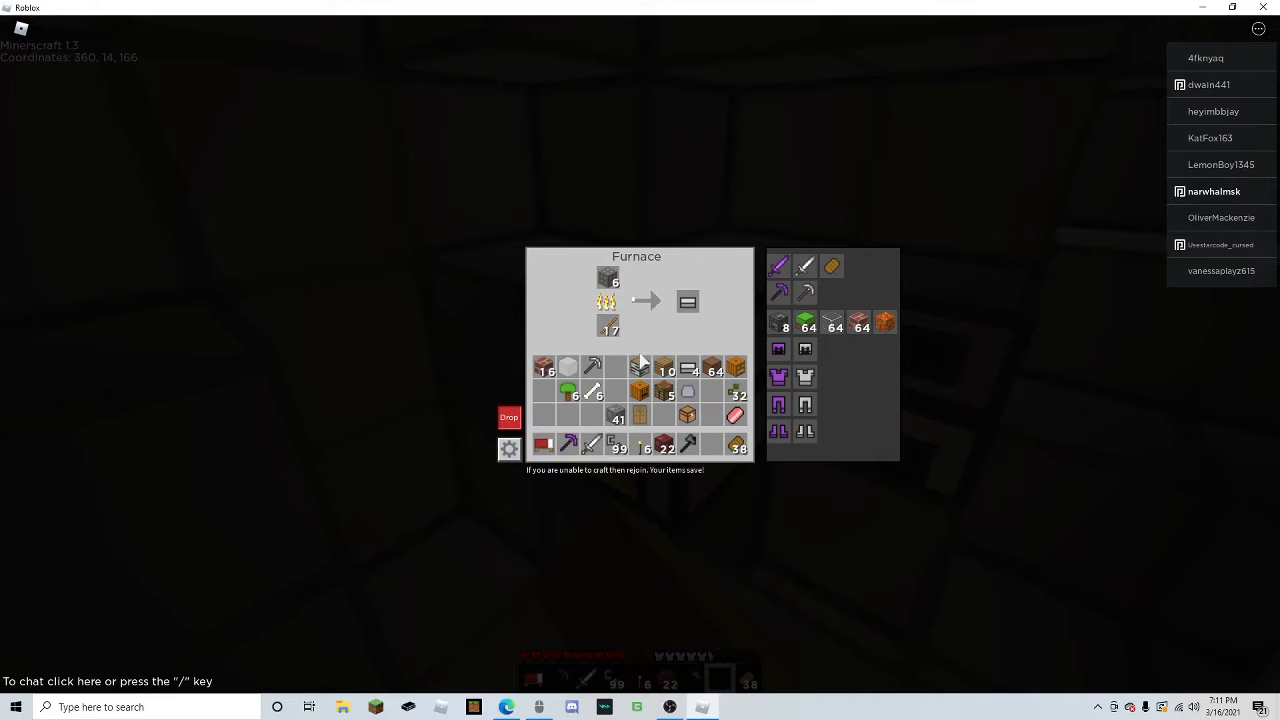
pyautogui.moveTo(608, 276)
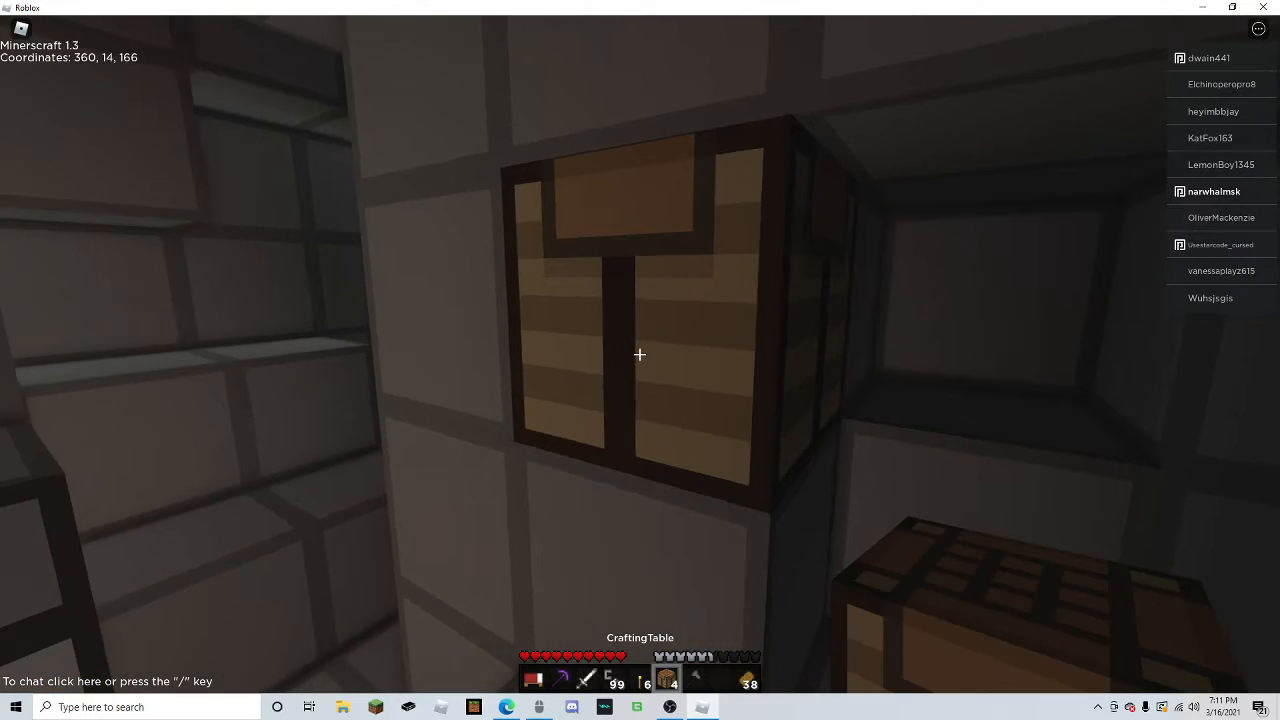
# Place the chest on the stone wall beside the crafting table
pyautogui.click(640, 354)
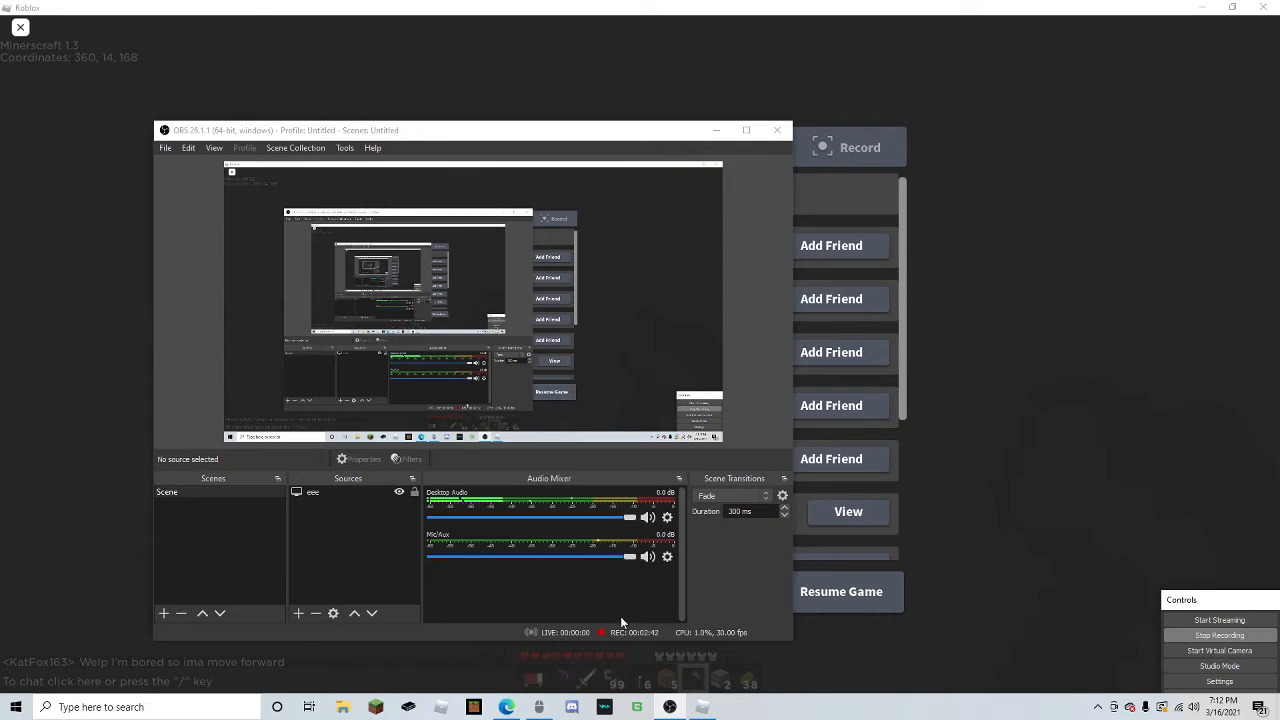
pyautogui.moveTo(596, 564)
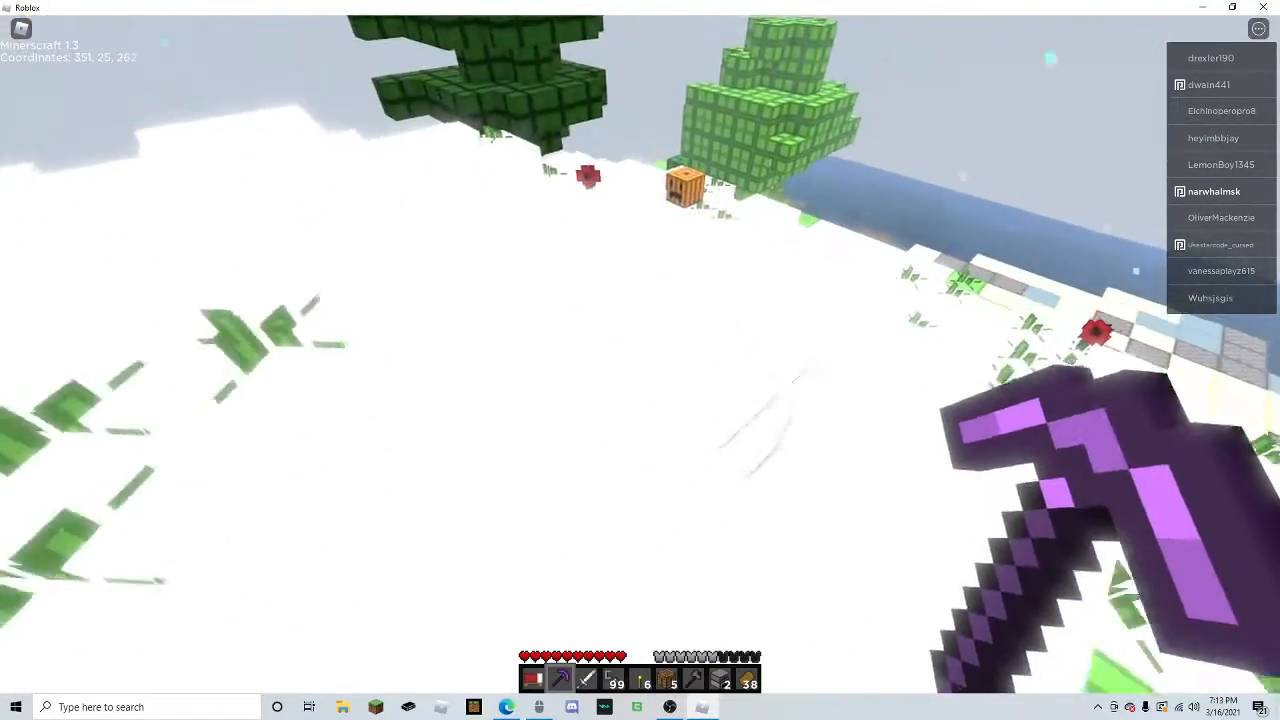
# Check the inventory while walking from the snowfield onto the grassy biome
pyautogui.press('e')
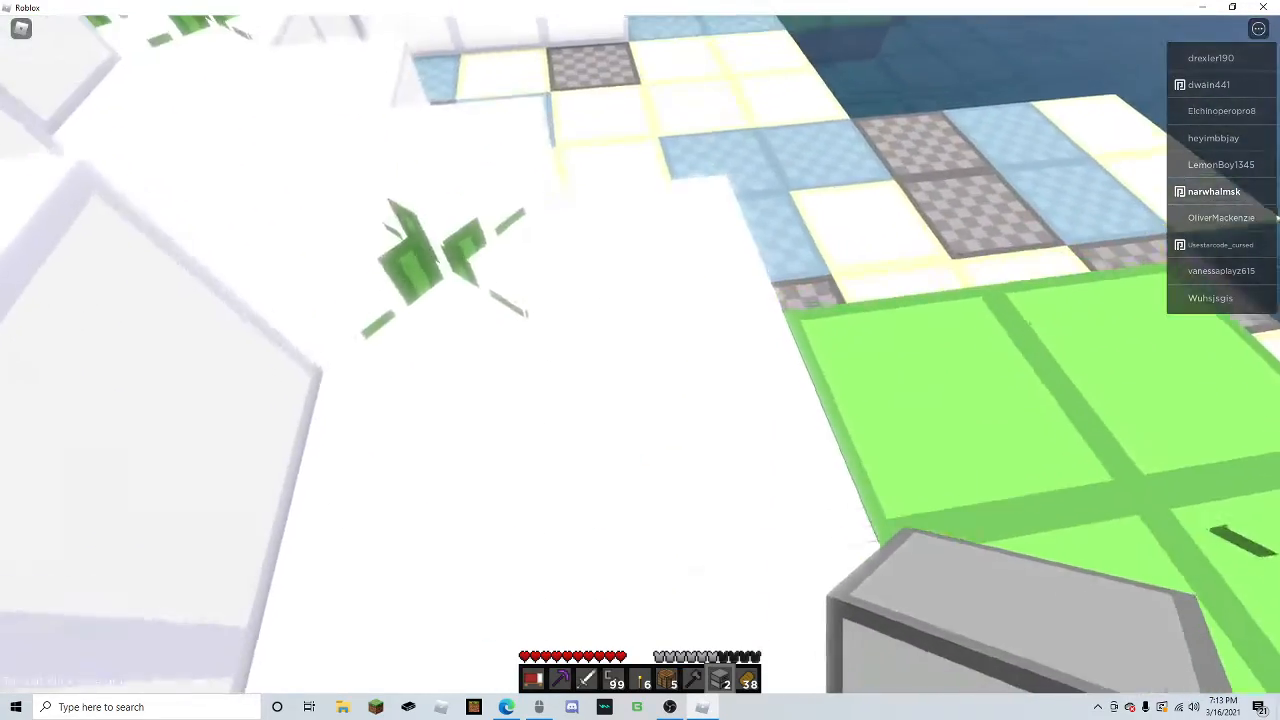
pyautogui.press('e')
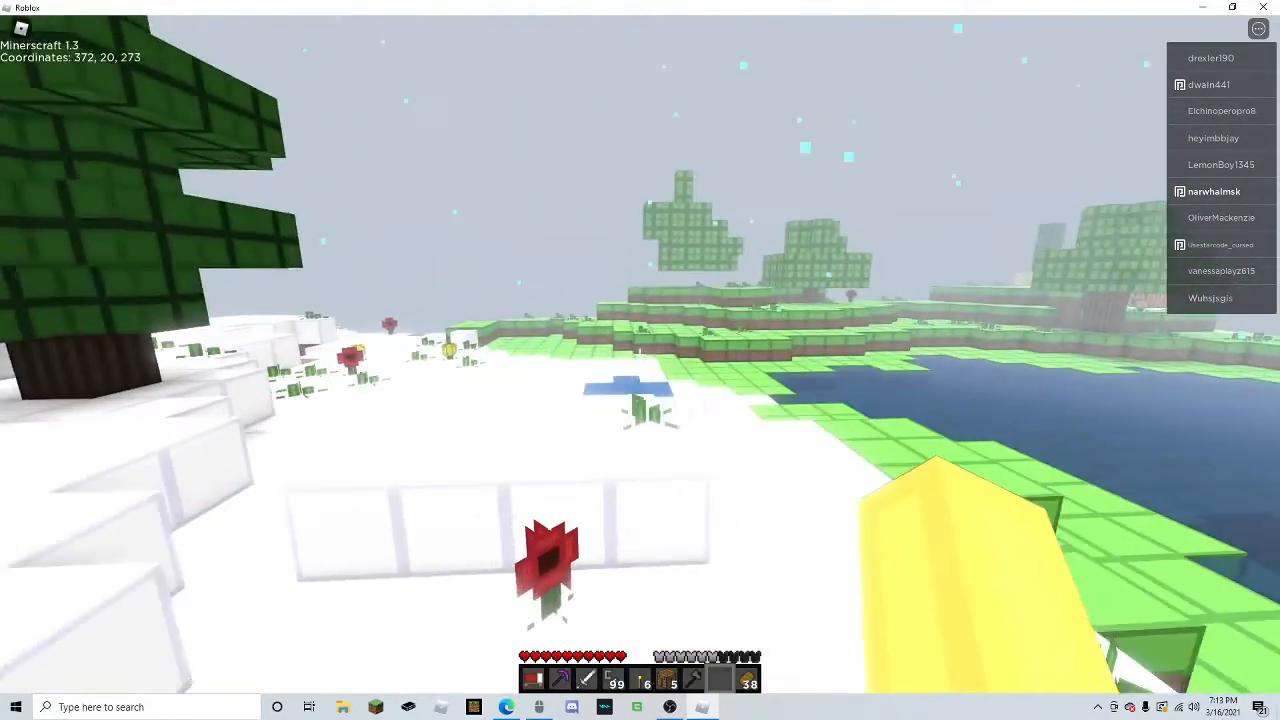
pyautogui.press('e')
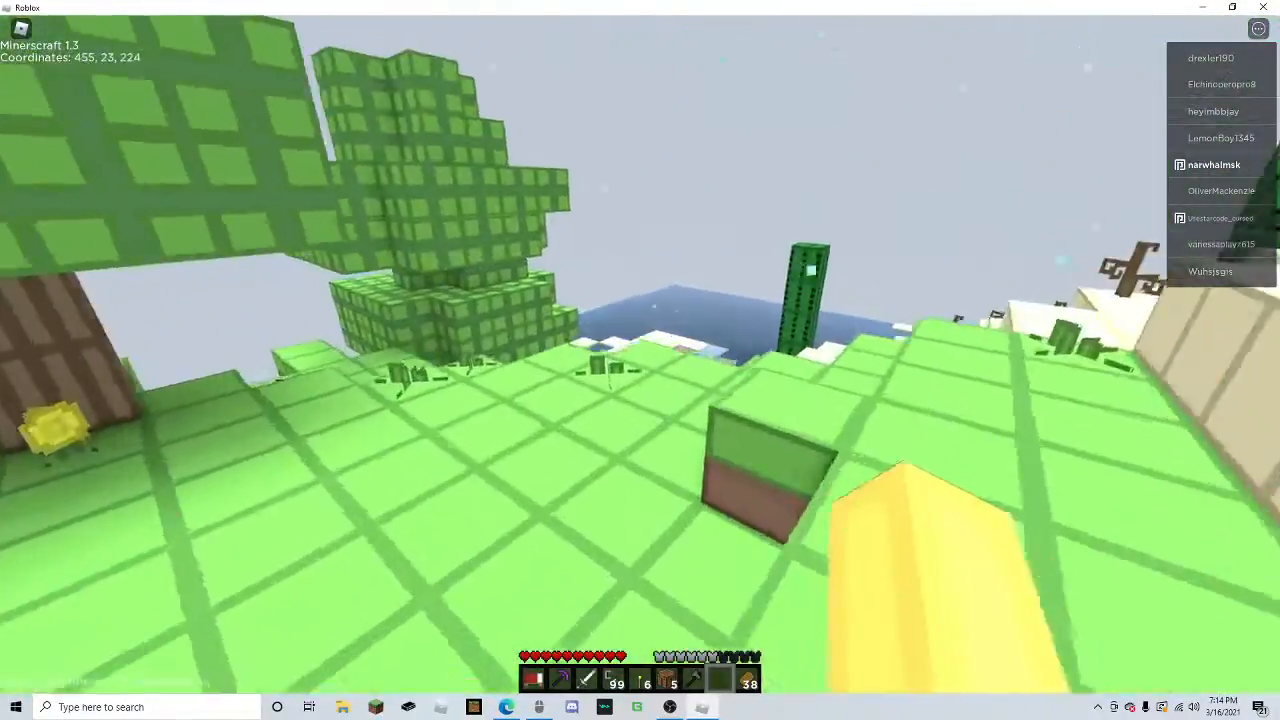
pyautogui.moveTo(640, 360)
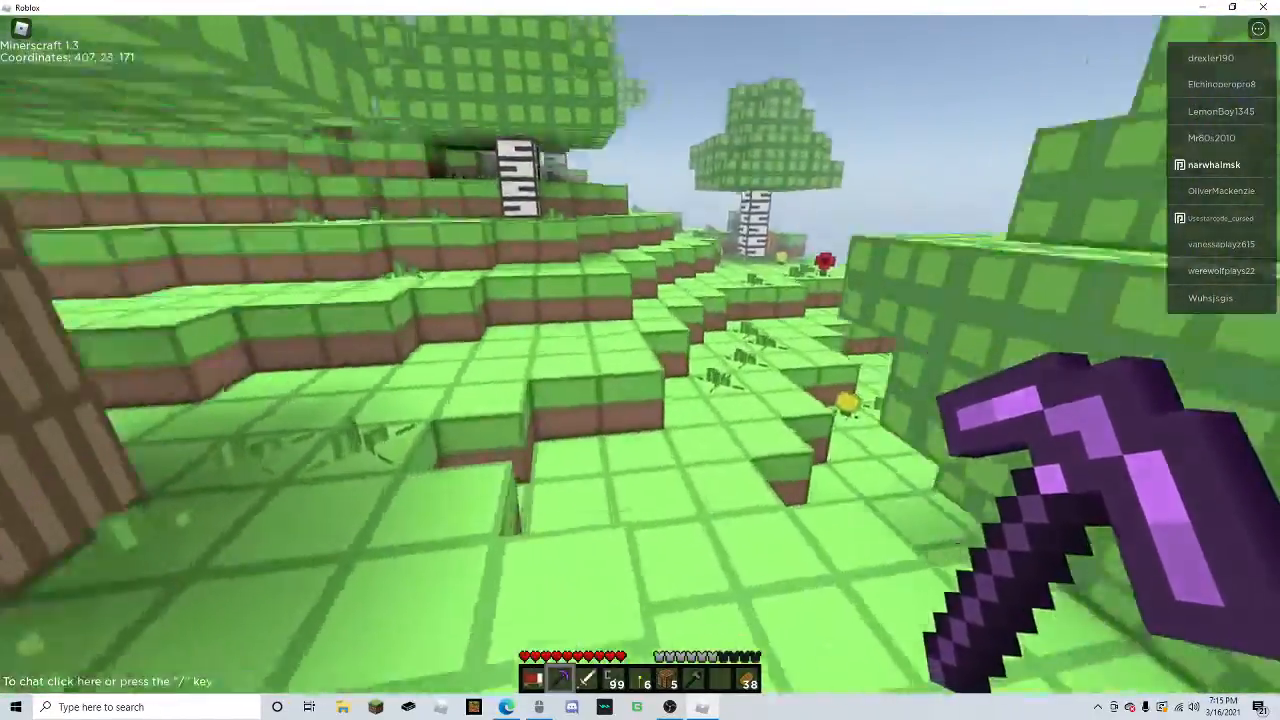
pyautogui.moveTo(640, 360)
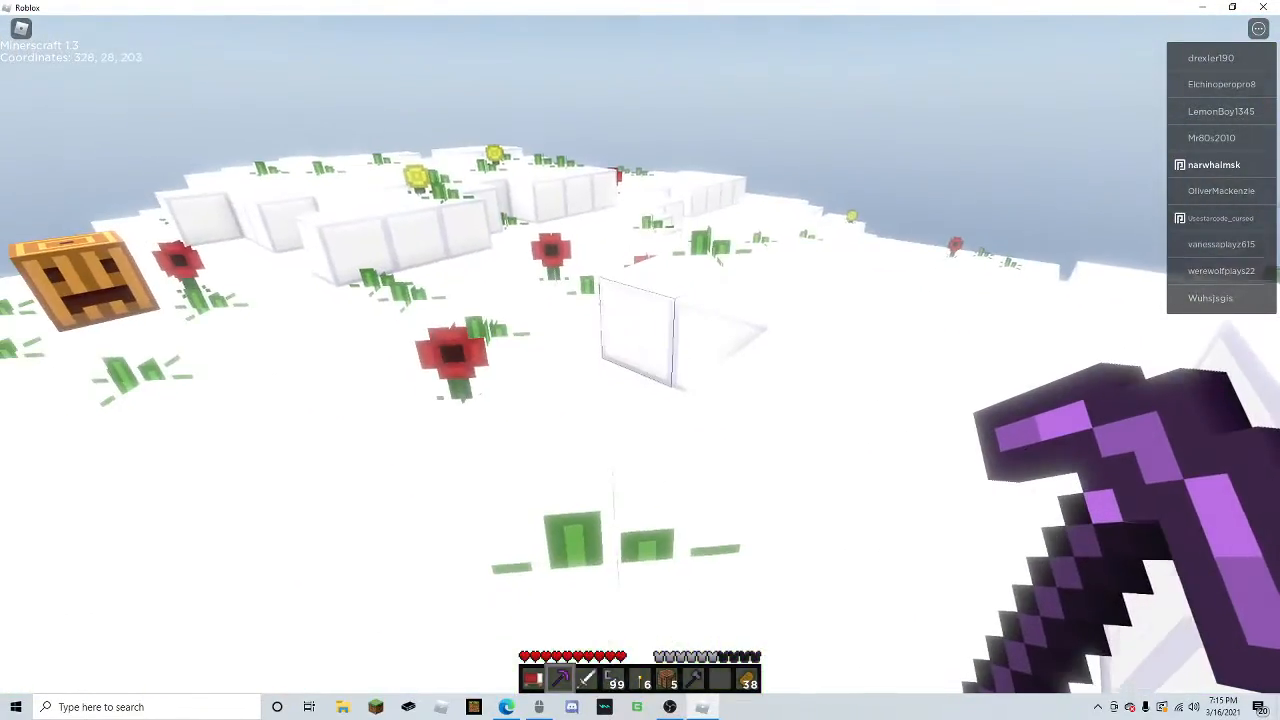
# Pause with Esc to show the server's player list over the snowy field
pyautogui.press('Escape')
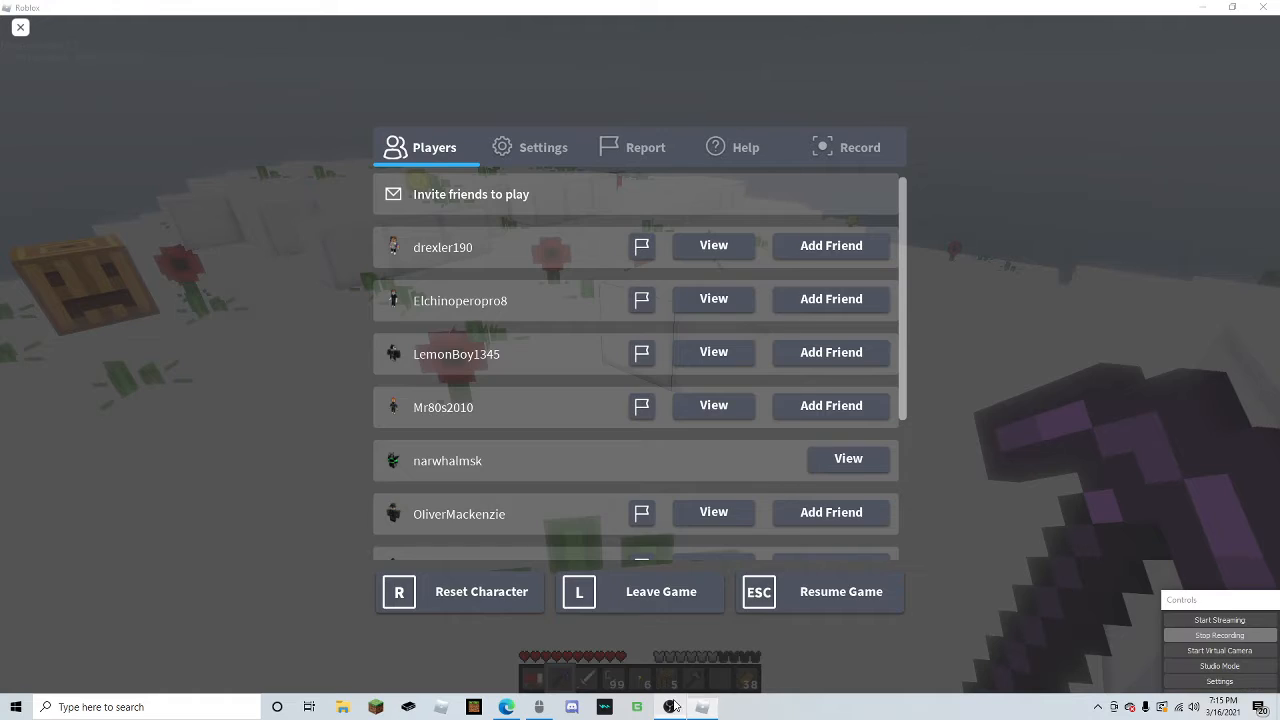